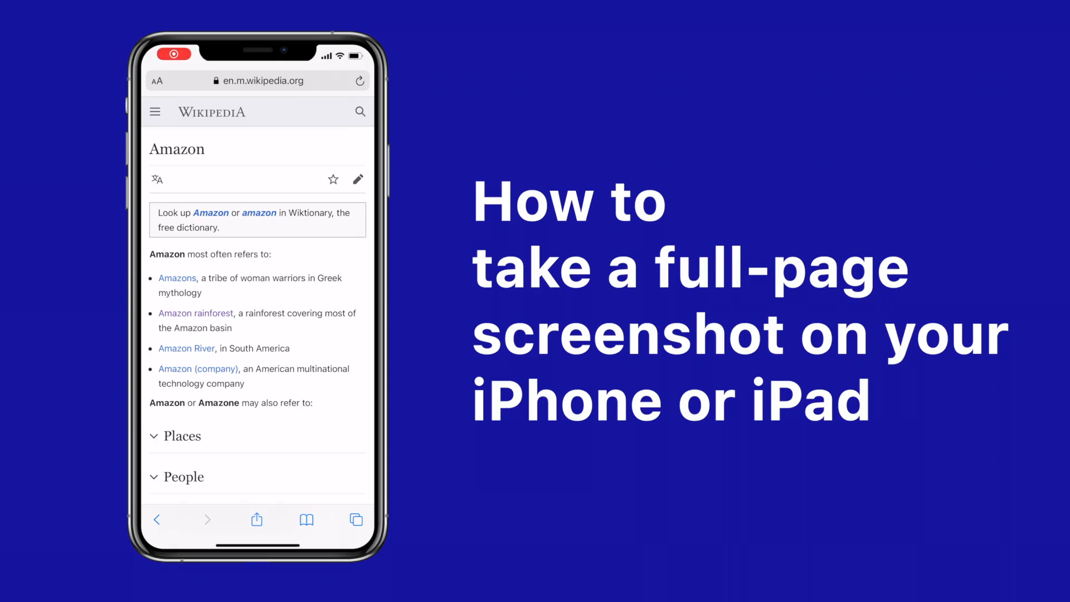
# Scroll down the Amazon rainforest Wikipedia article in Safari
pyautogui.scroll(-3)
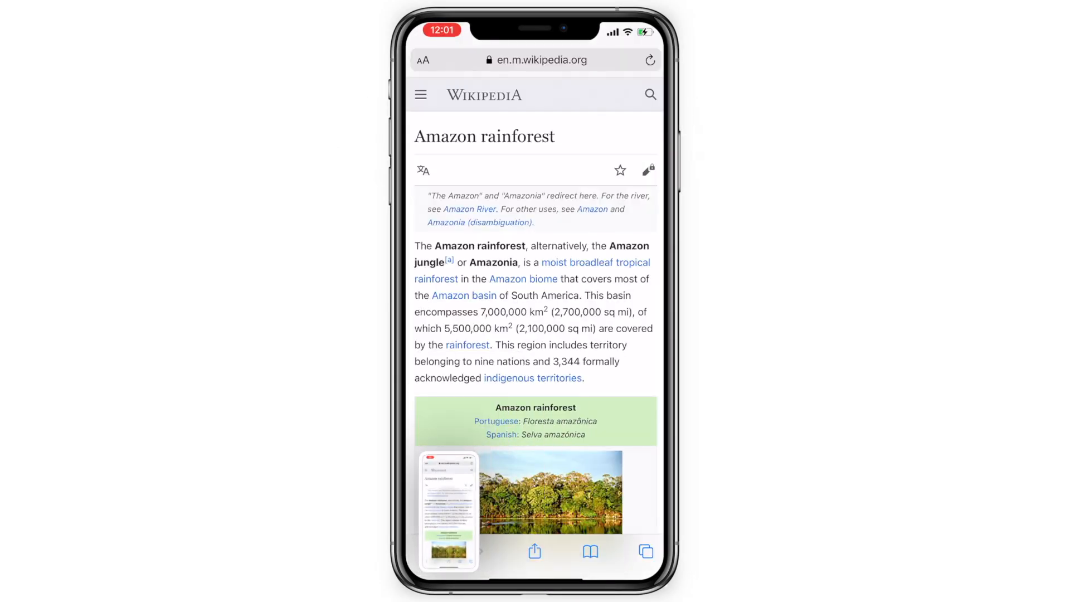
# Switch the captured screenshot to a Full Page capture and review it down to the footer
pyautogui.click(449, 511)
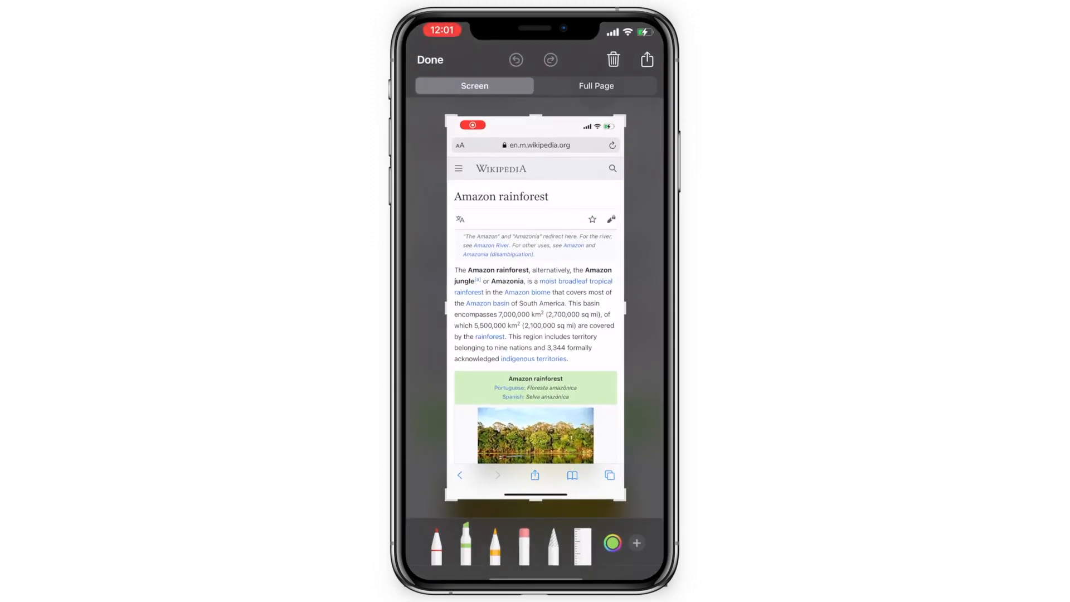
pyautogui.click(595, 86)
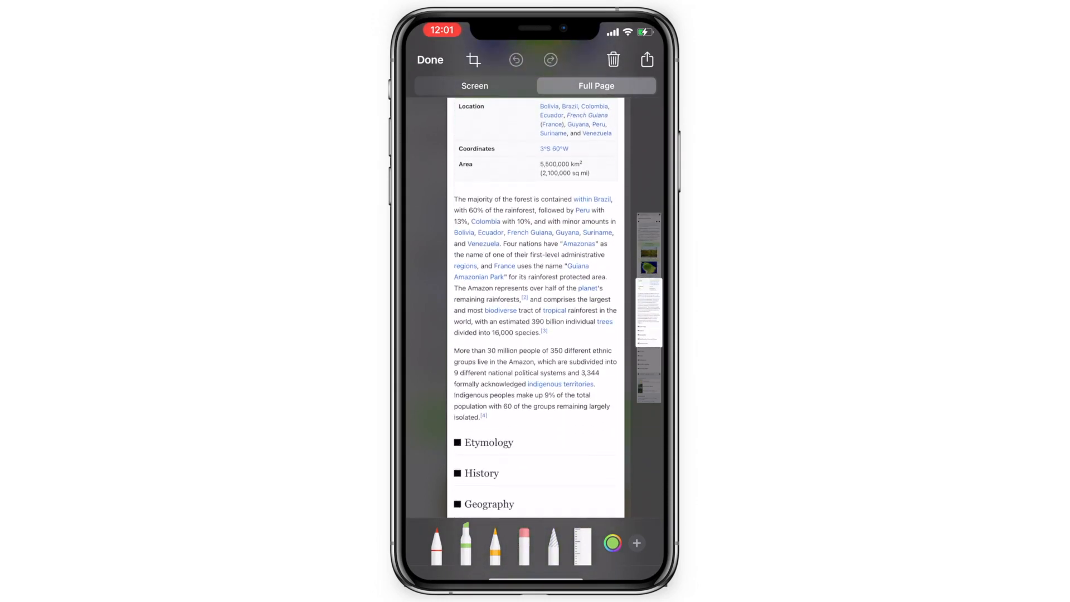
pyautogui.scroll(-3)
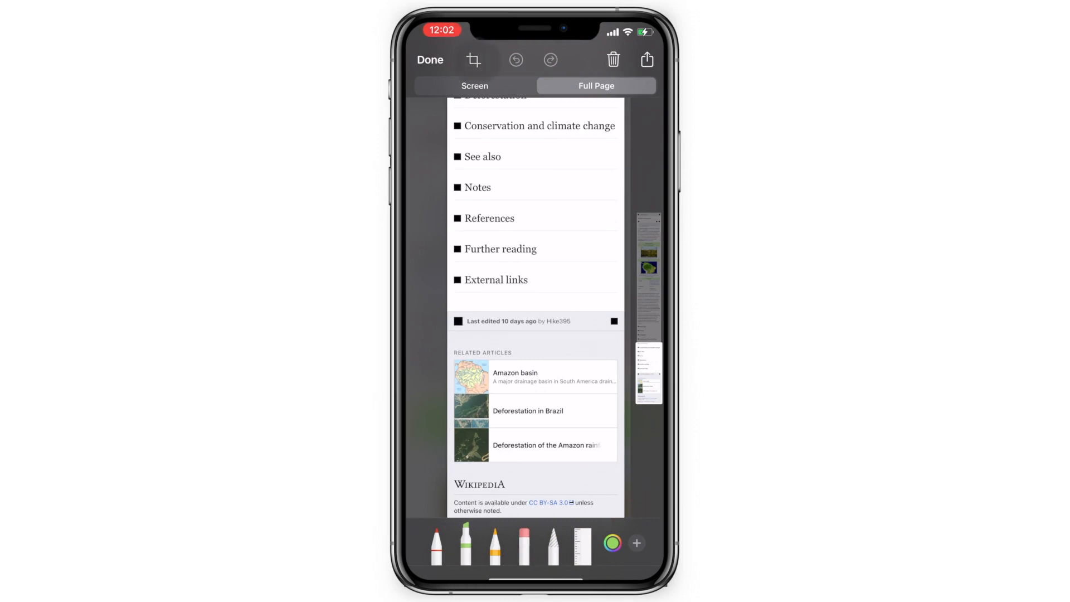
# Crop the top off the full-page screenshot so it starts mid-article
pyautogui.click(474, 60)
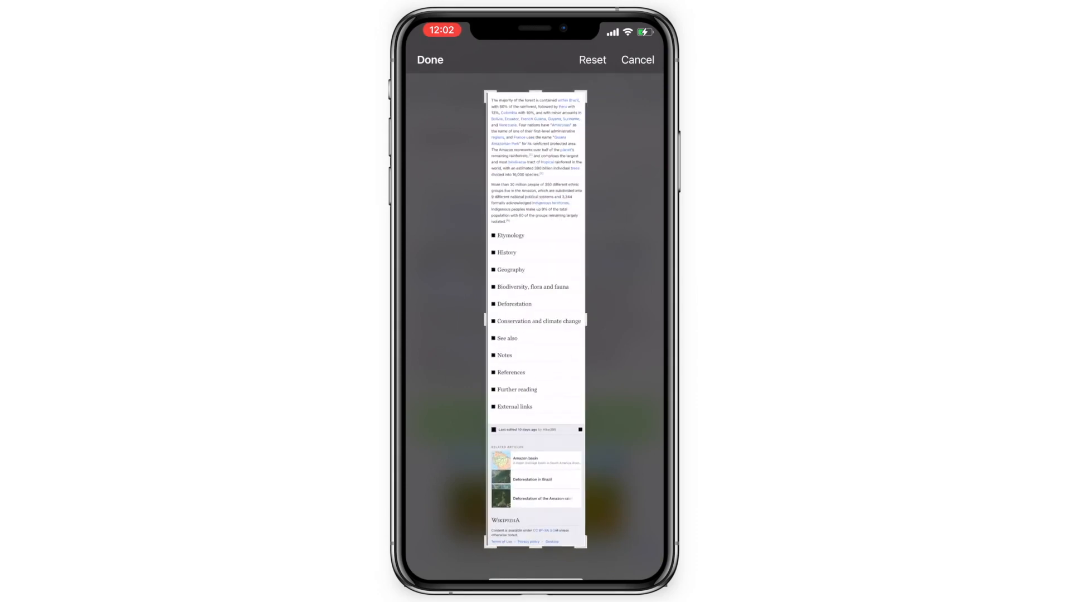
pyautogui.click(595, 85)
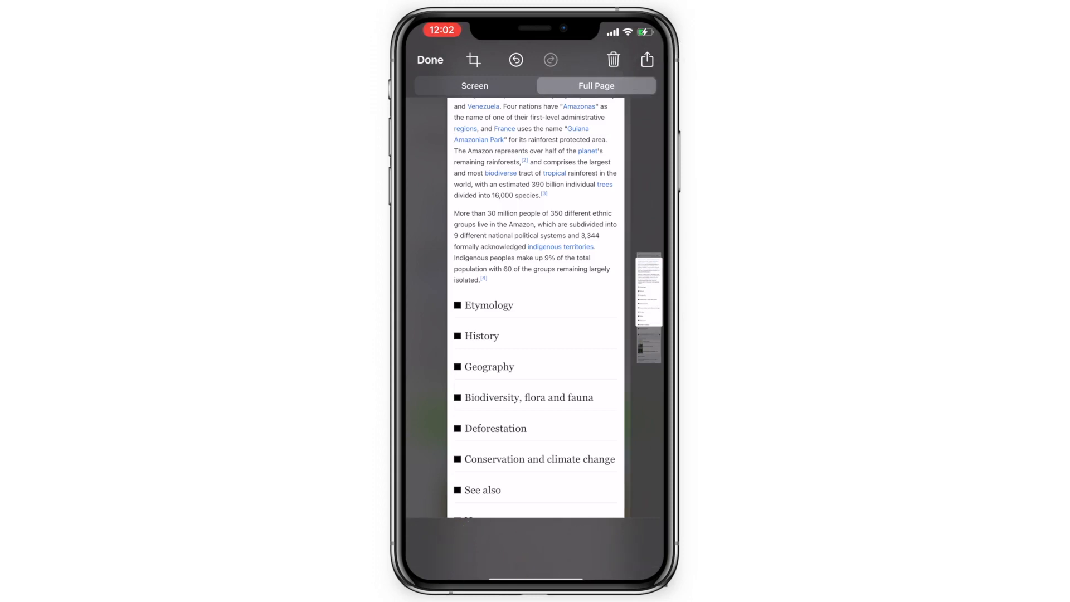
pyautogui.click(646, 60)
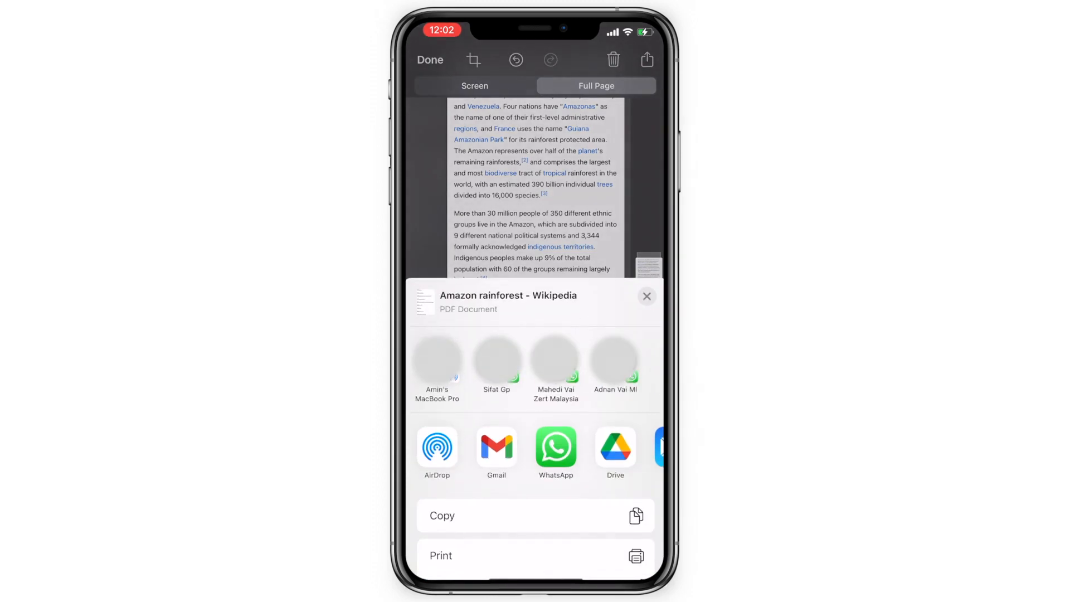
pyautogui.click(645, 296)
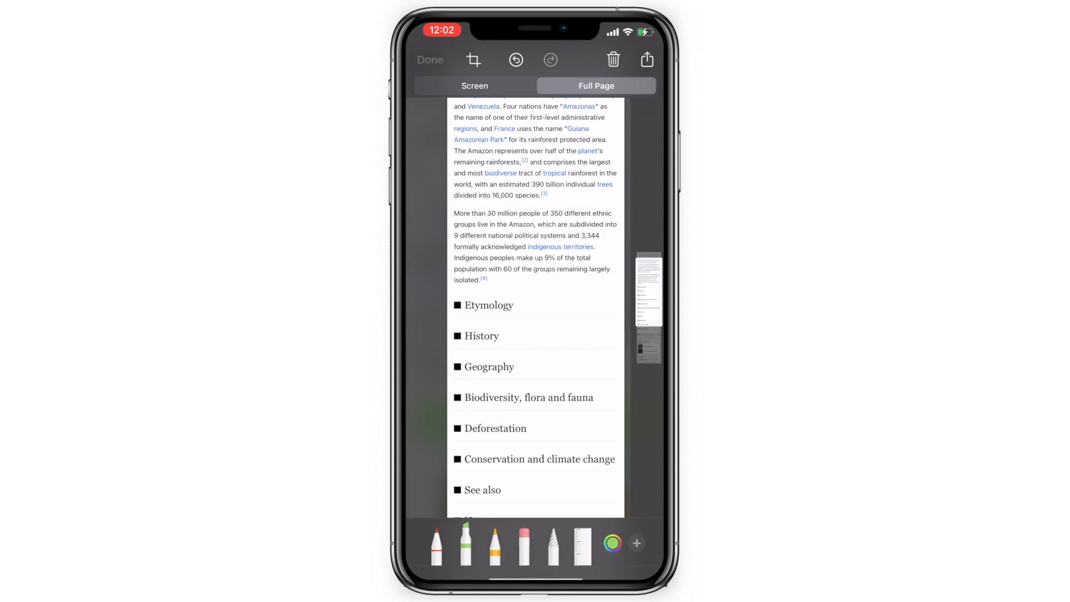
# Save the capture as the PDF 'Amazon rainforest - Wikipedia' into Downloads
pyautogui.click(646, 59)
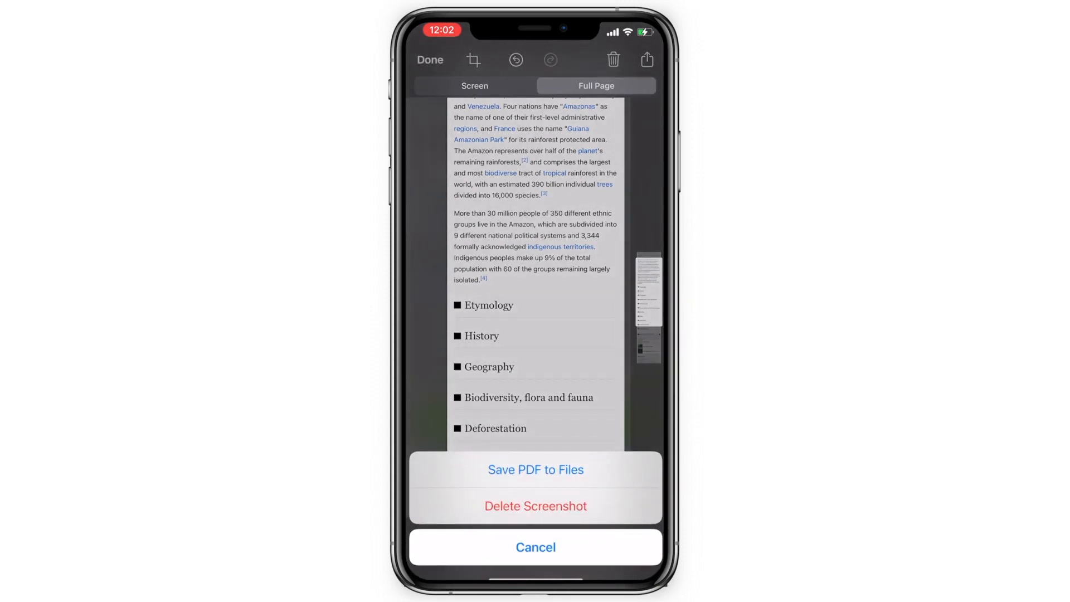
pyautogui.click(535, 469)
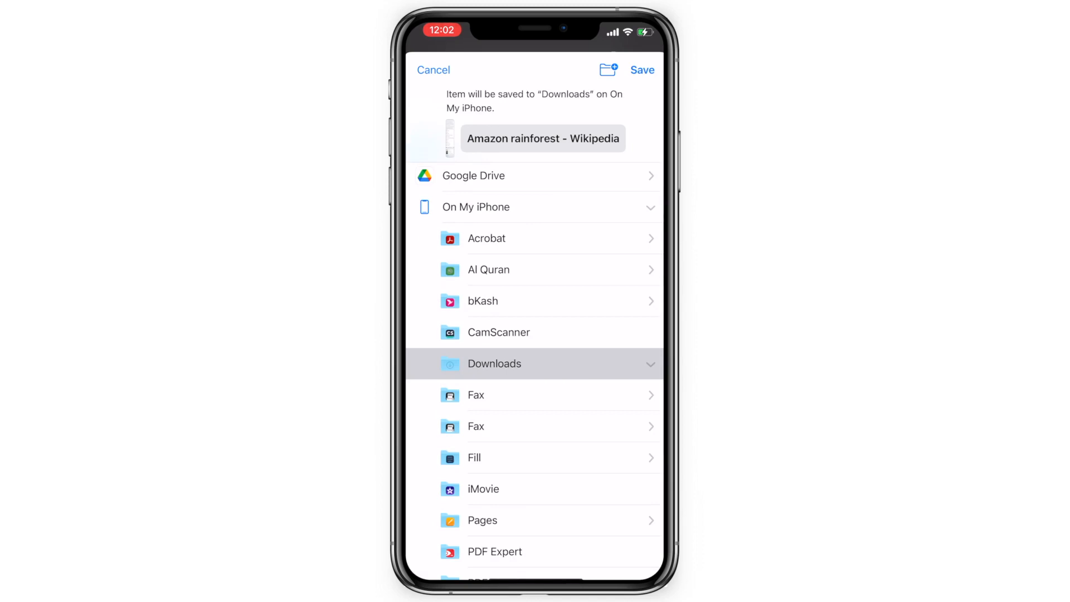
pyautogui.click(640, 69)
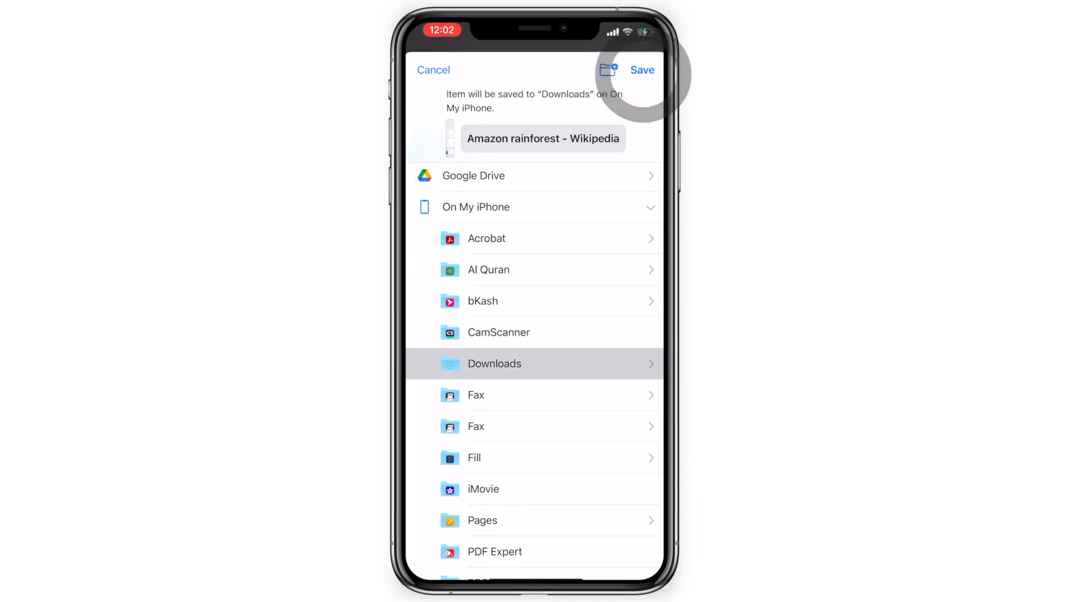